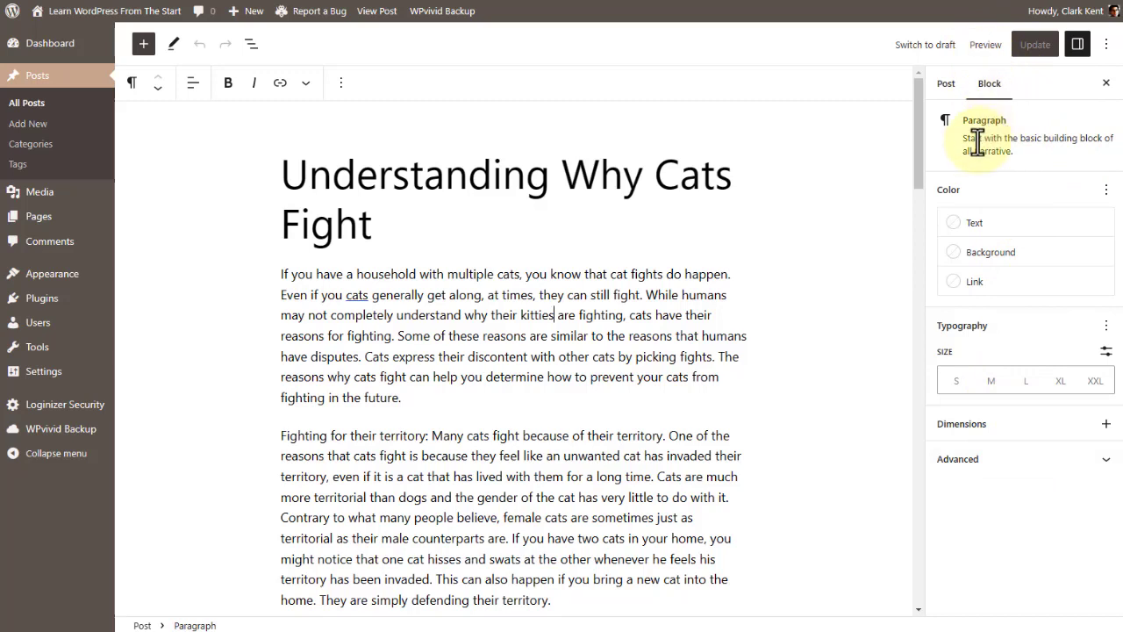
mouse_move(976, 179)
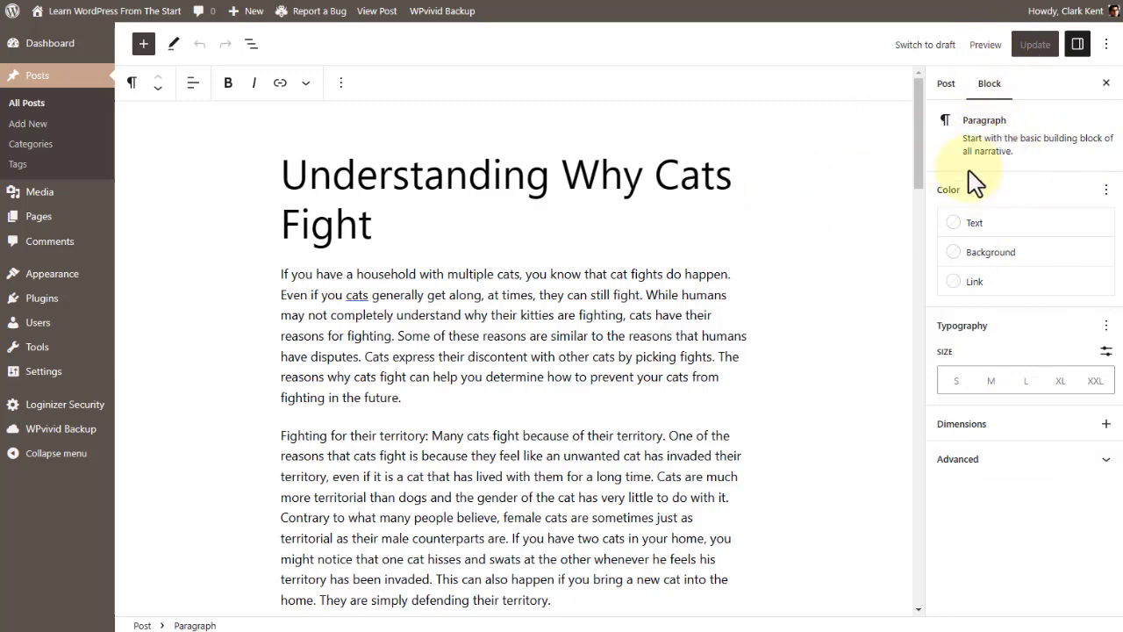
mouse_move(1073, 44)
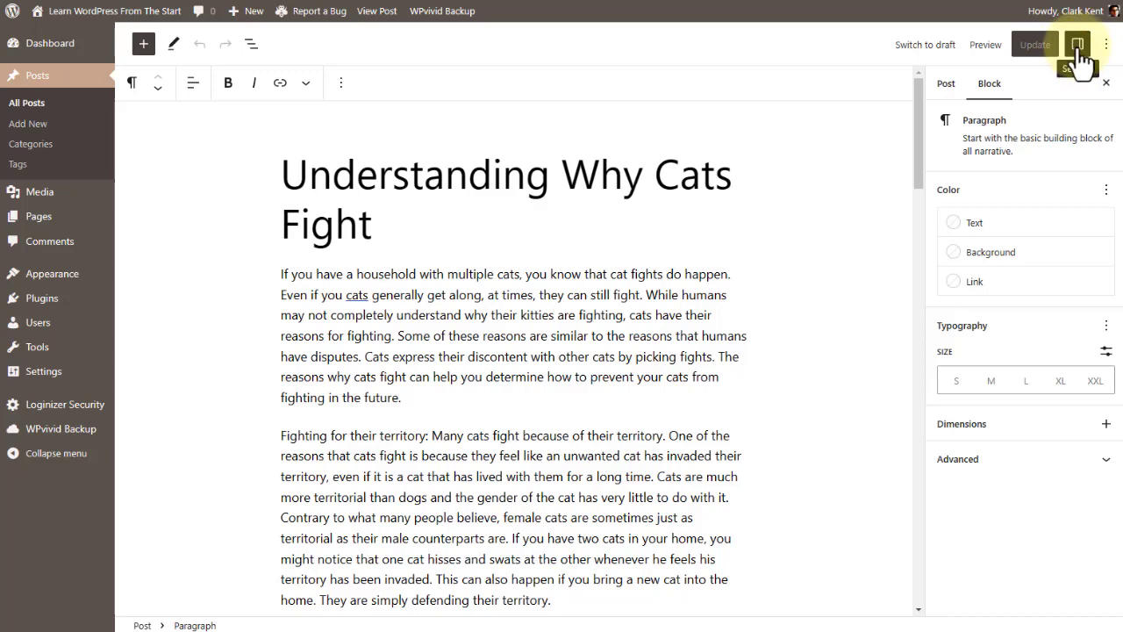
Step: Hide the block settings sidebar so the cats post text fills the editor
left_click(1086, 44)
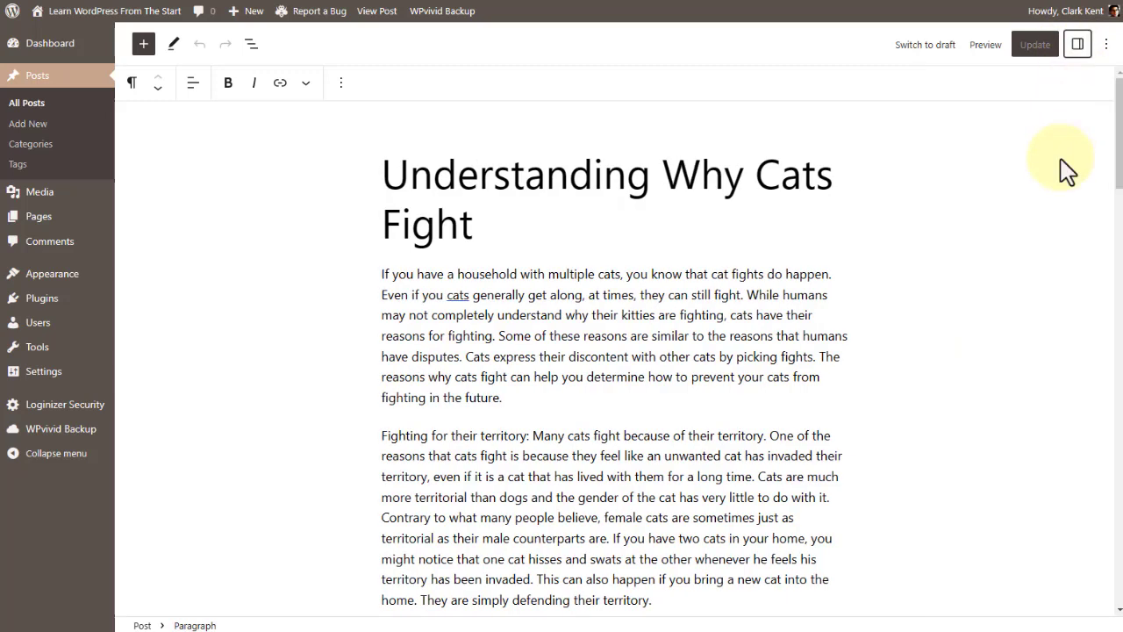
mouse_move(1079, 44)
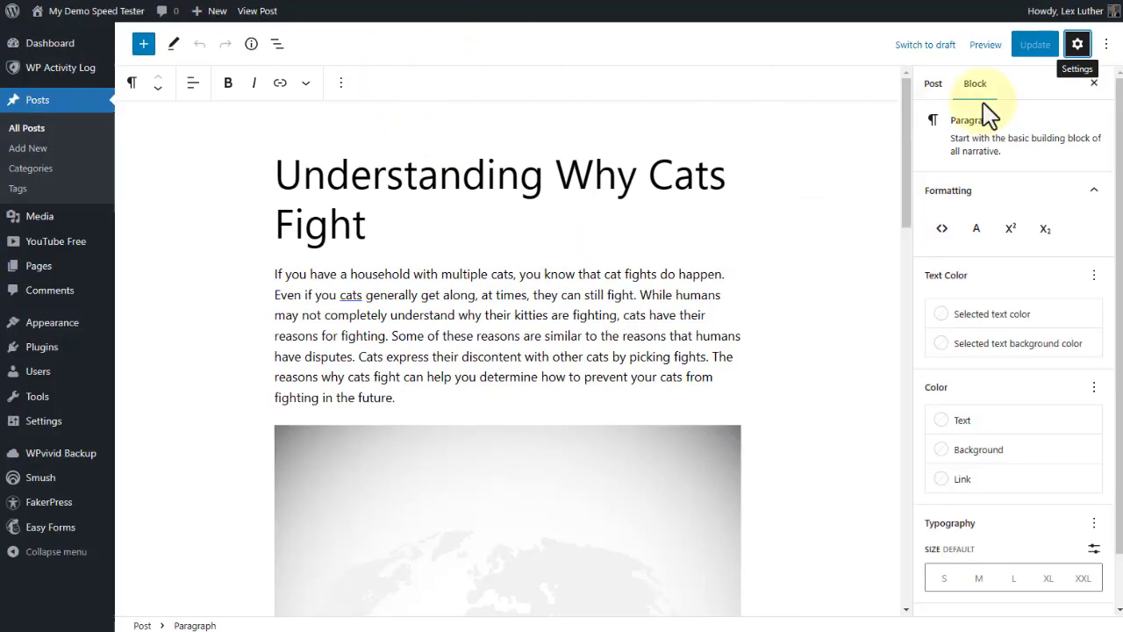
mouse_move(561, 511)
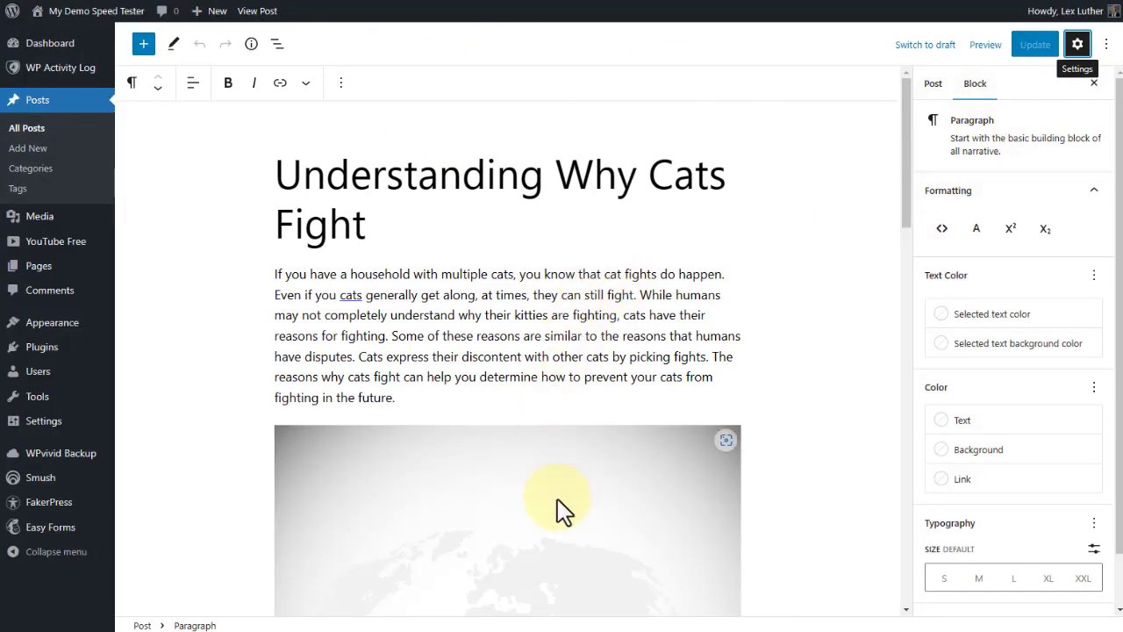
Step: Select the SUCCESS key image block to show its Block settings in the sidebar
left_click(558, 507)
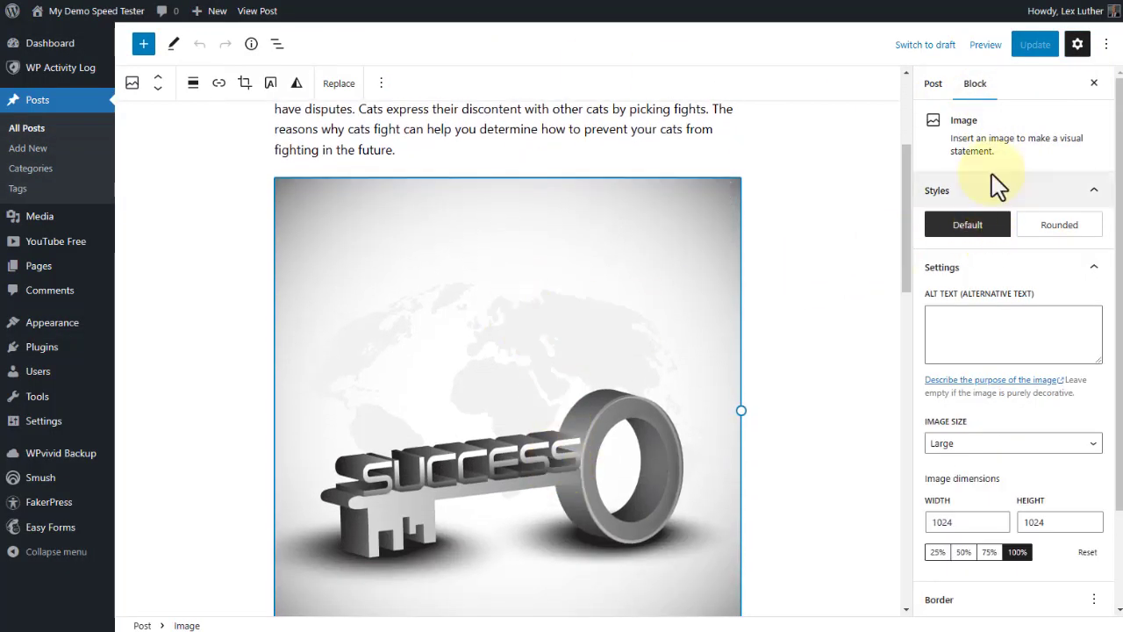
mouse_move(1004, 201)
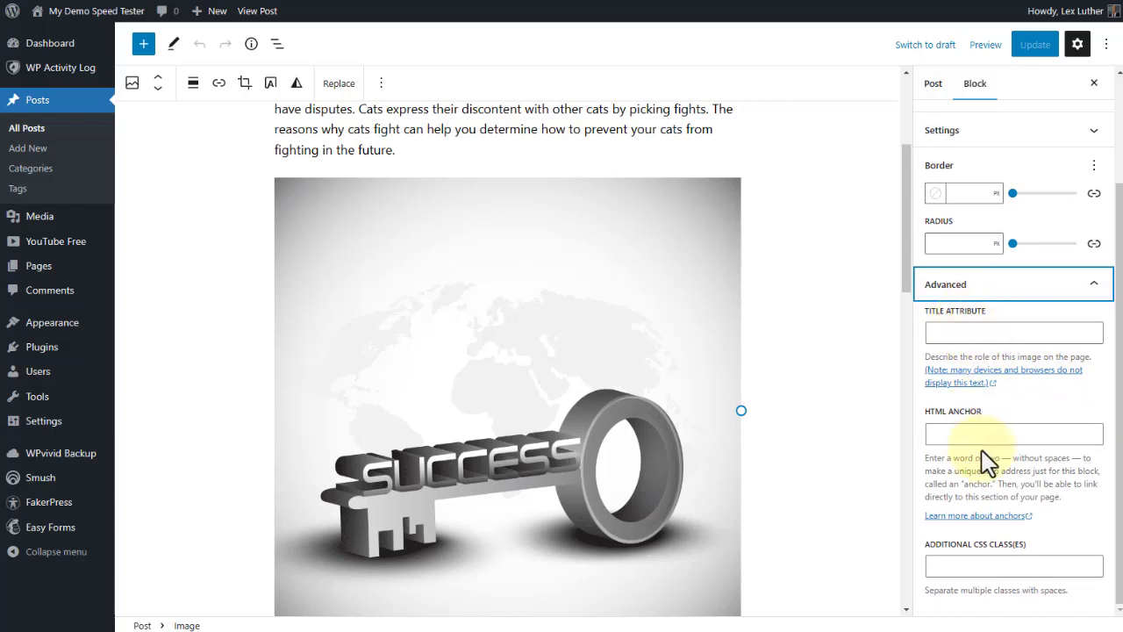
mouse_move(964, 517)
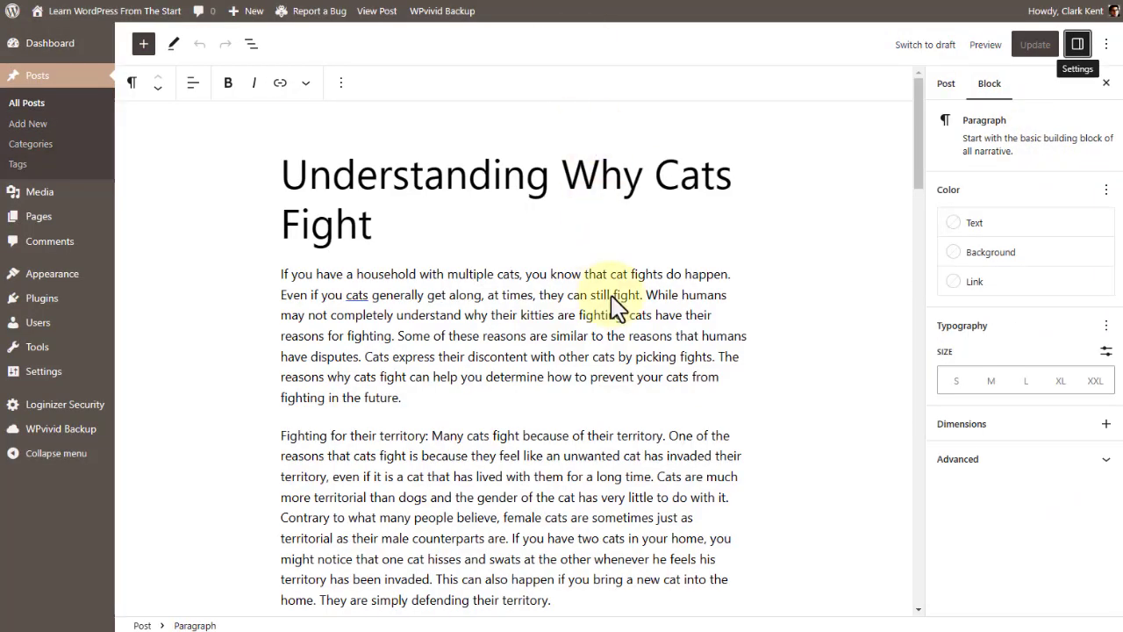
Step: Select the yawning cat image block further down the post to show its image settings
scroll("down", 3)
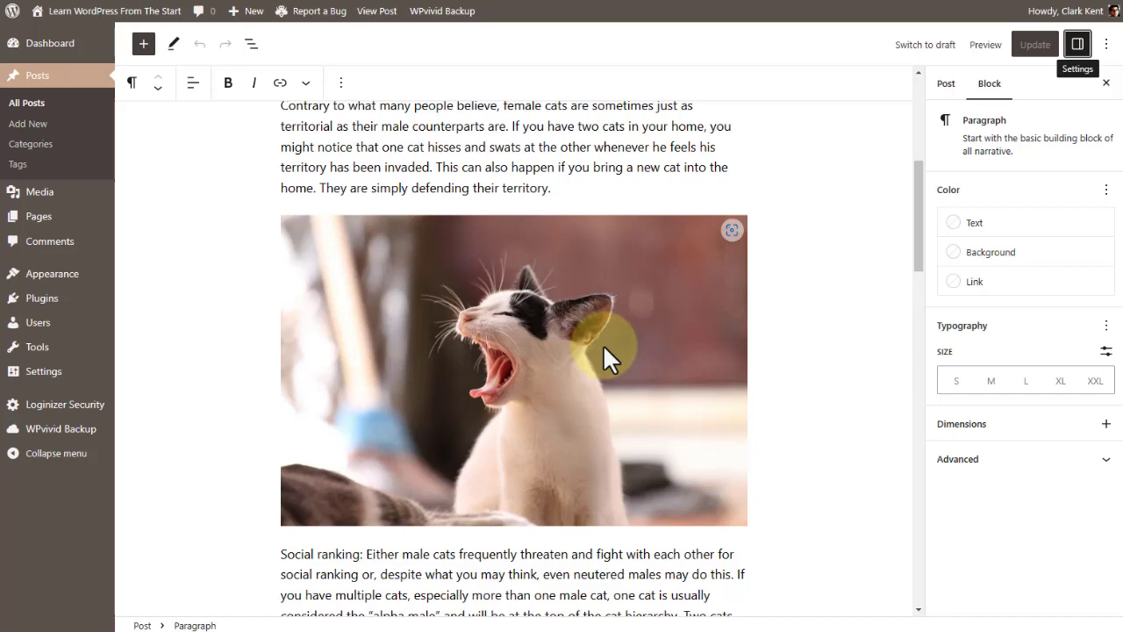
left_click(604, 360)
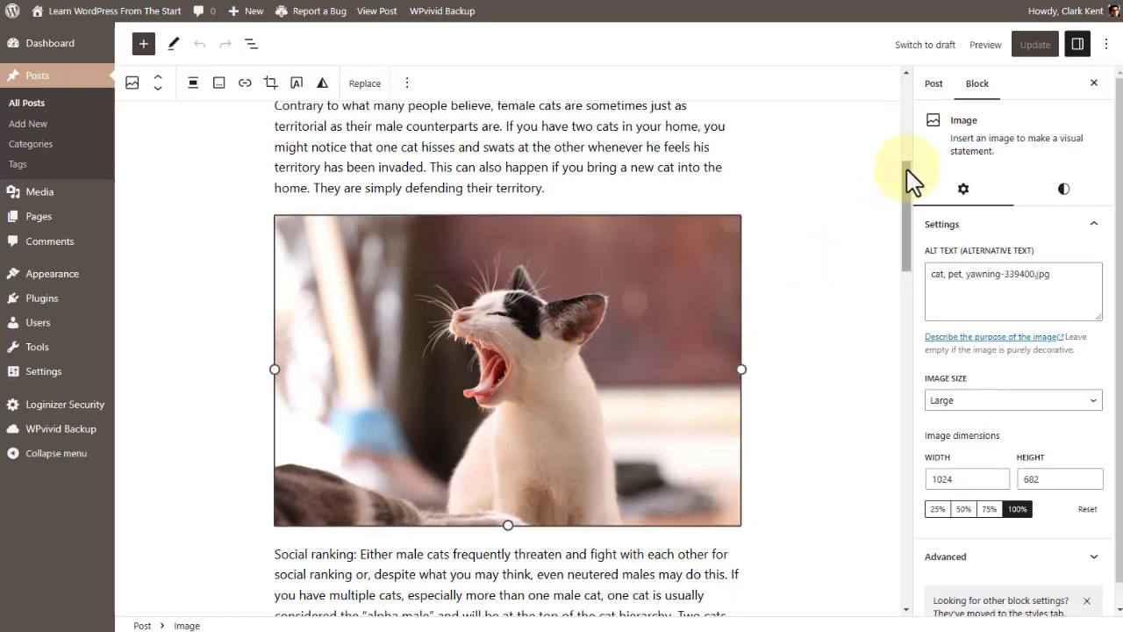
mouse_move(1027, 158)
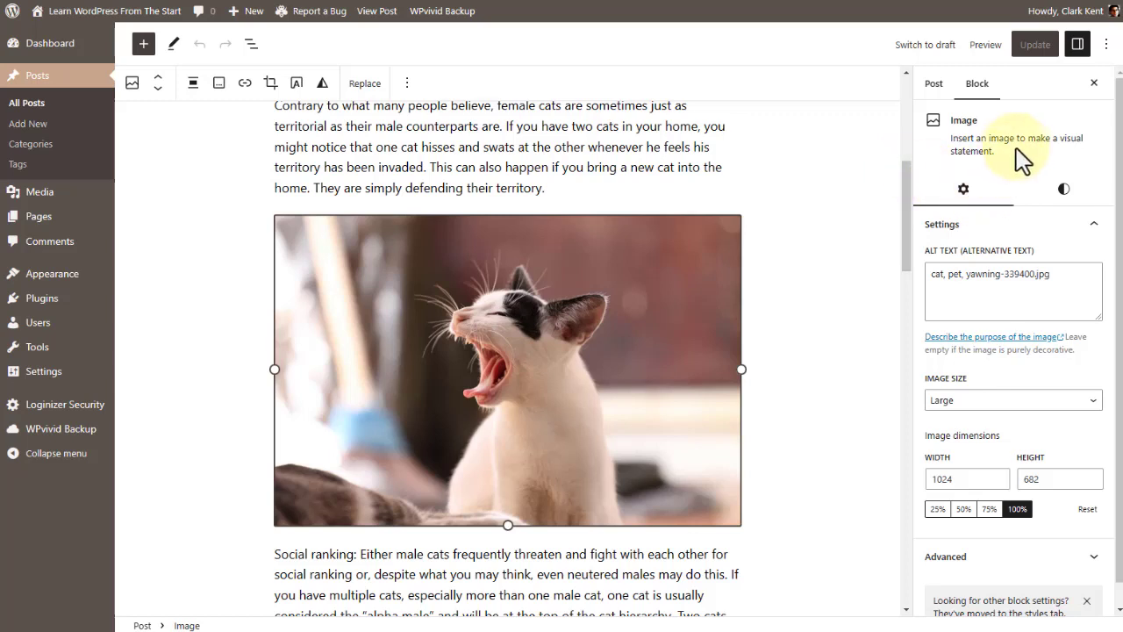
mouse_move(964, 189)
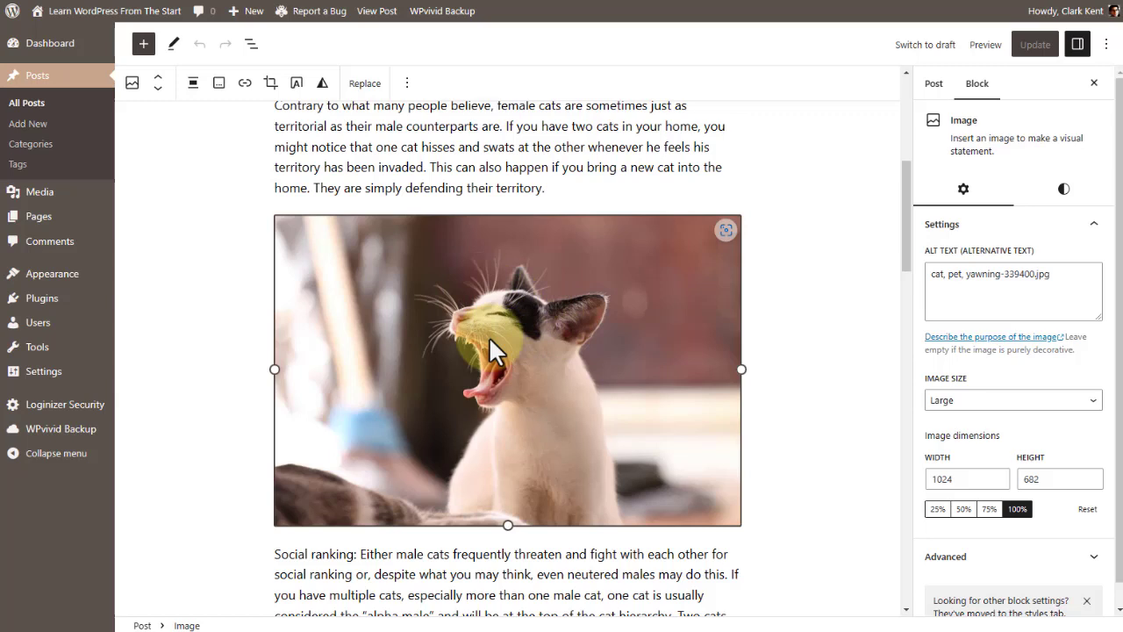
mouse_move(1010, 242)
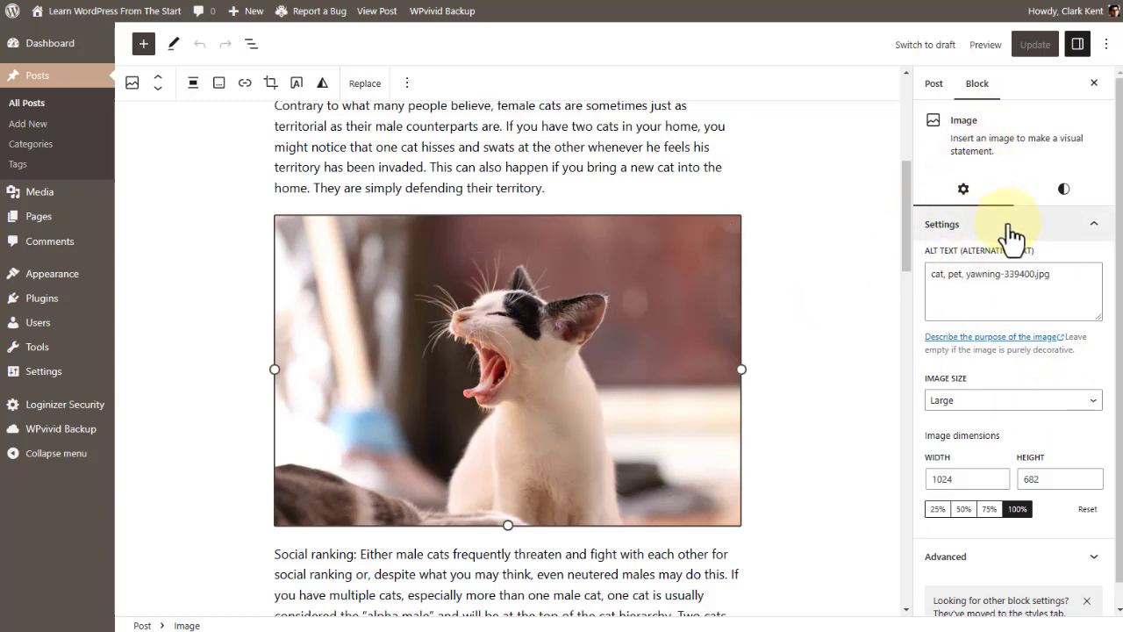
mouse_move(964, 189)
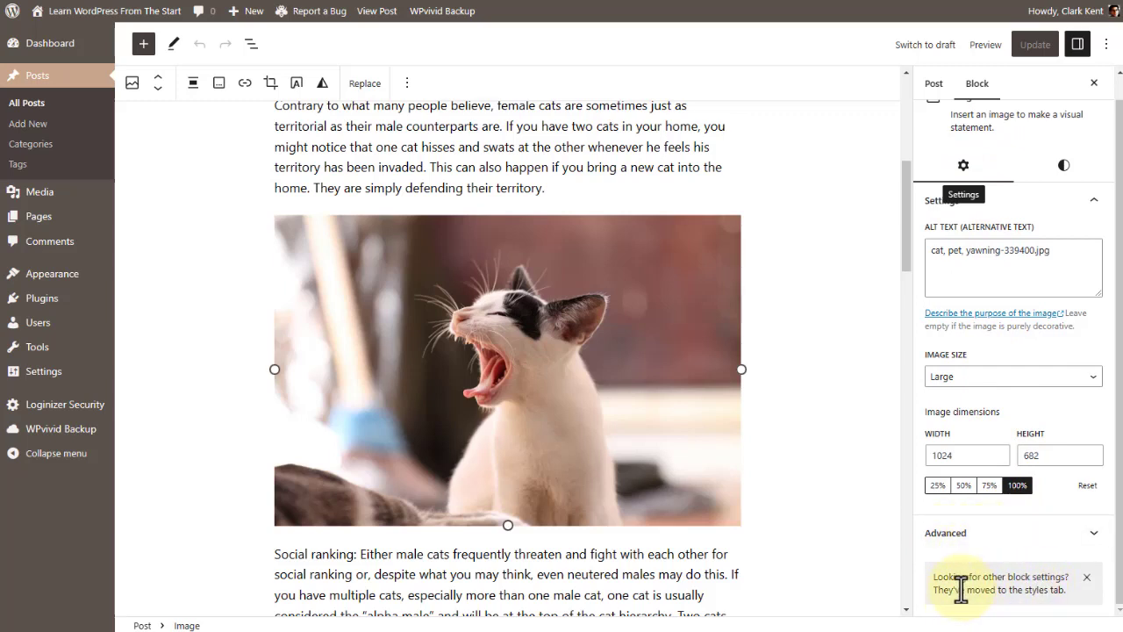
mouse_move(1028, 588)
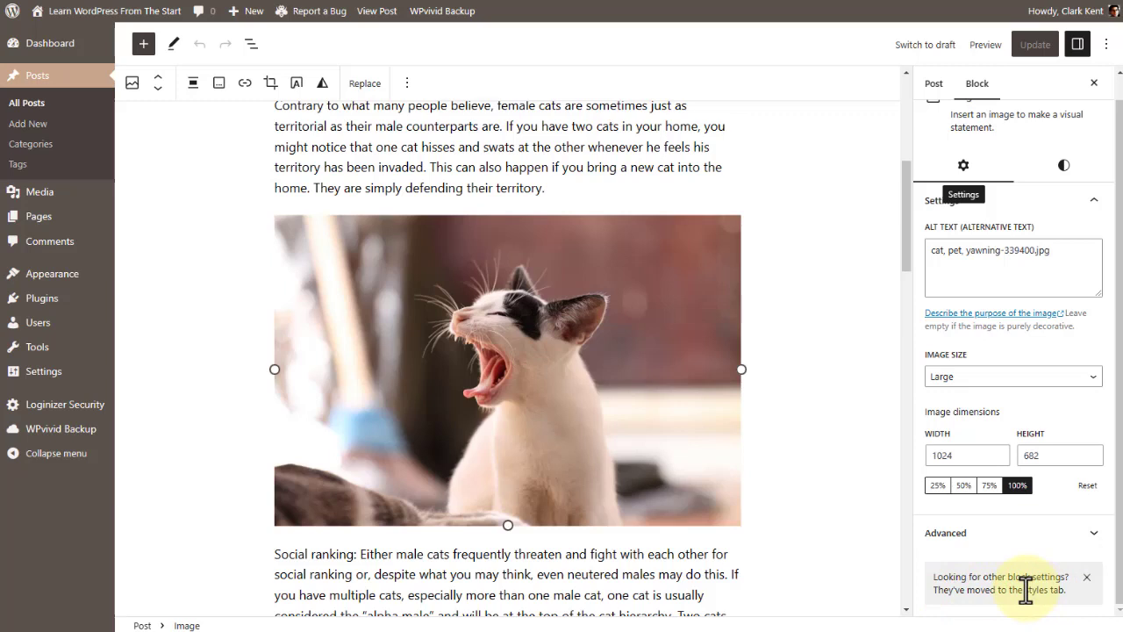
mouse_move(1064, 165)
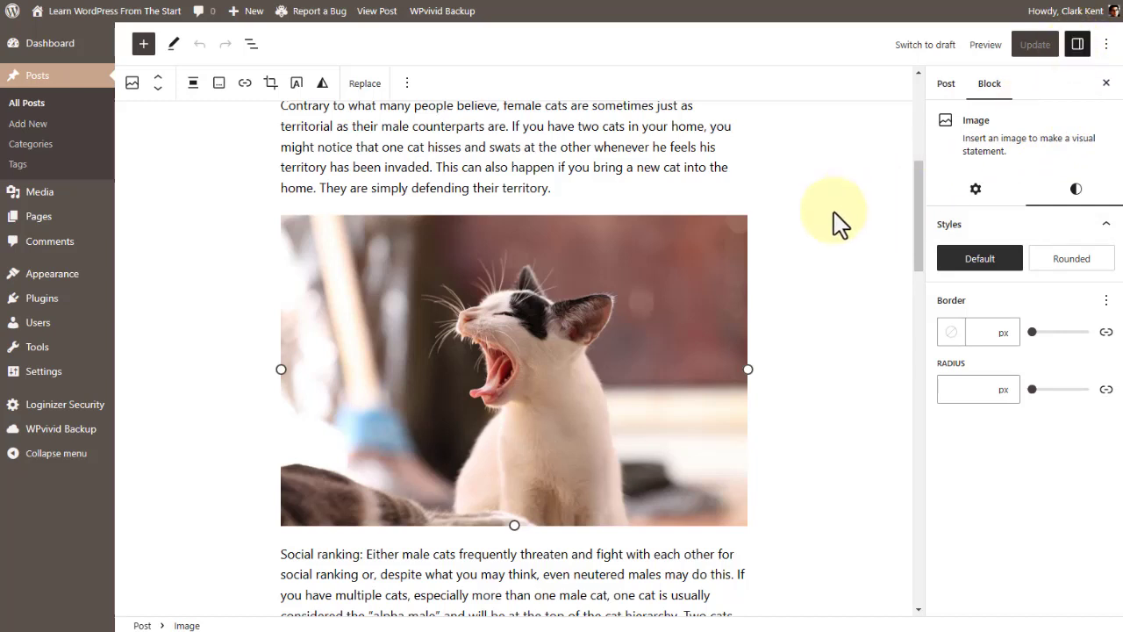
mouse_move(659, 307)
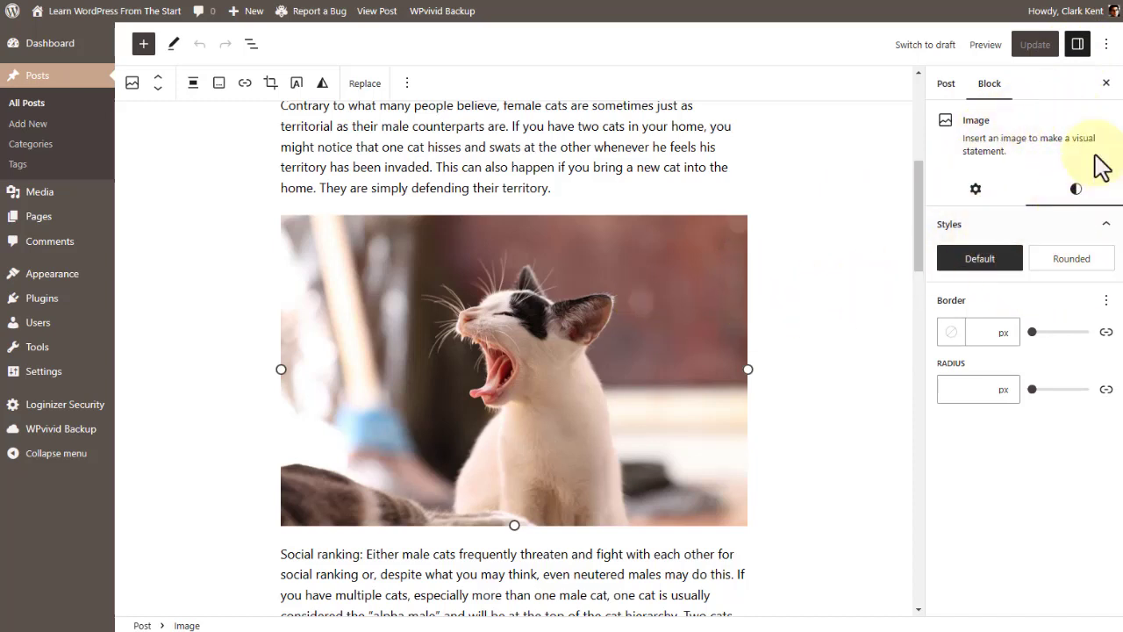
mouse_move(976, 189)
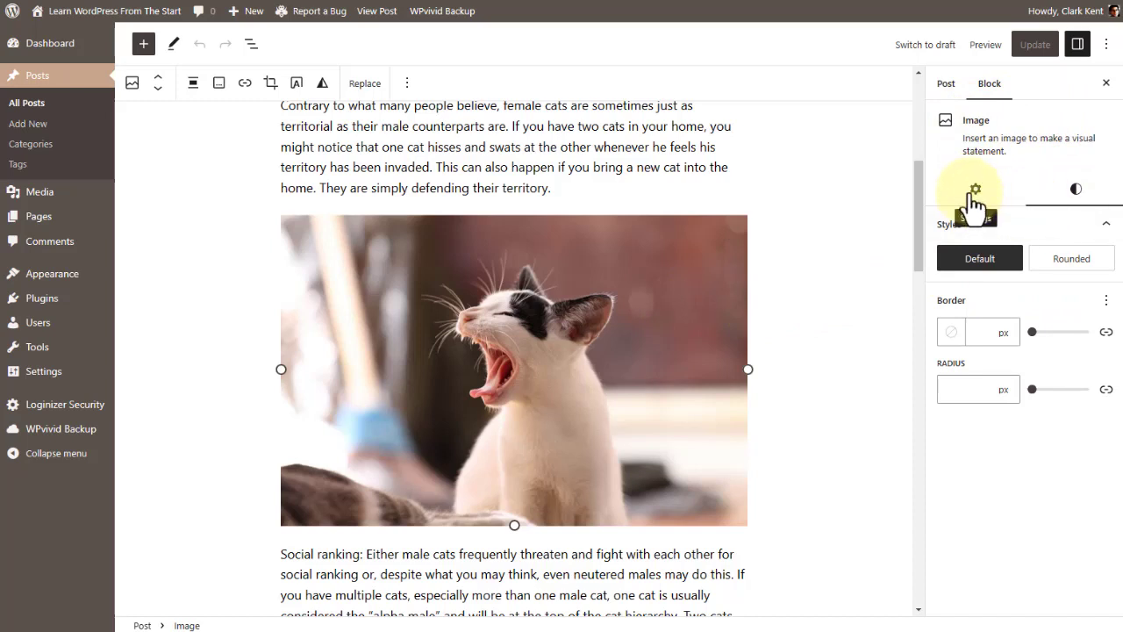
mouse_move(973, 193)
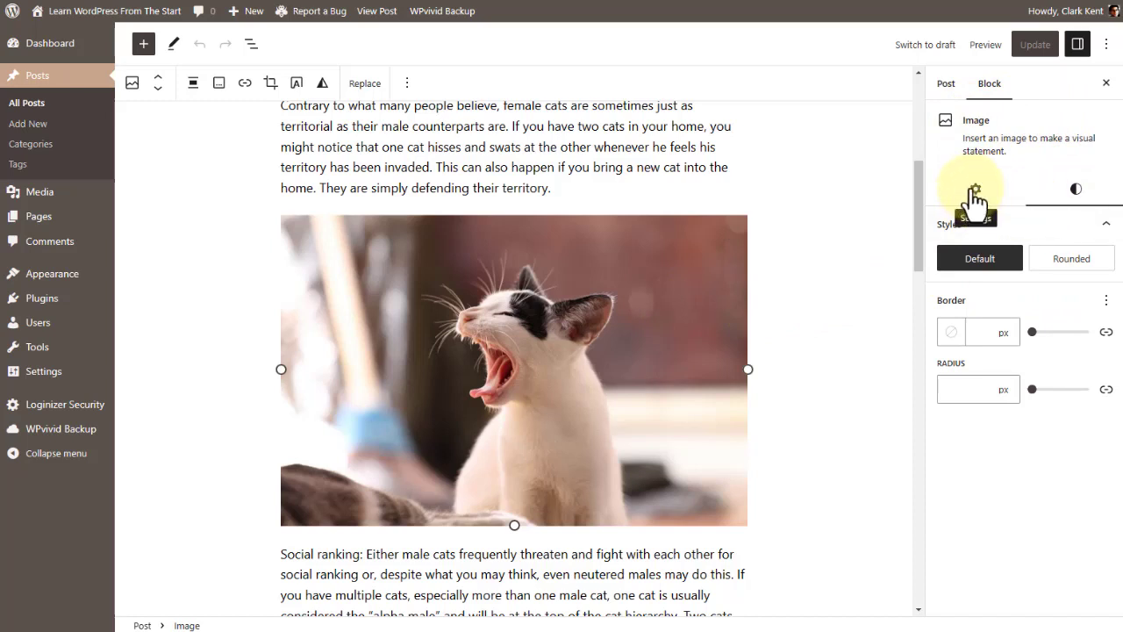